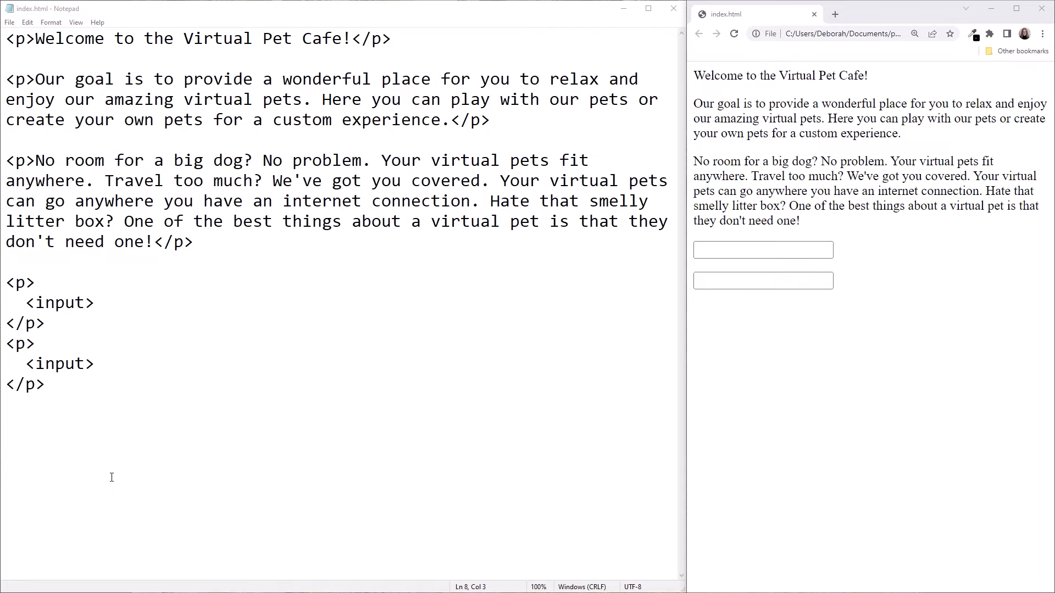
Step: Give the first input id="user-name" and the required attribute
{"action": "type", "text": "id"}
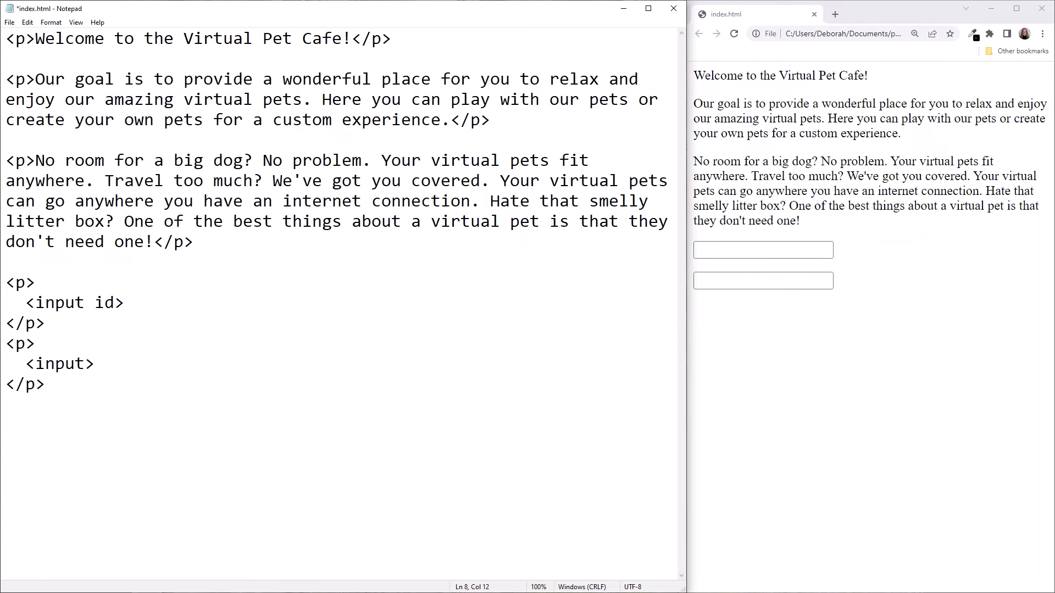
{"action": "type", "text": "="}
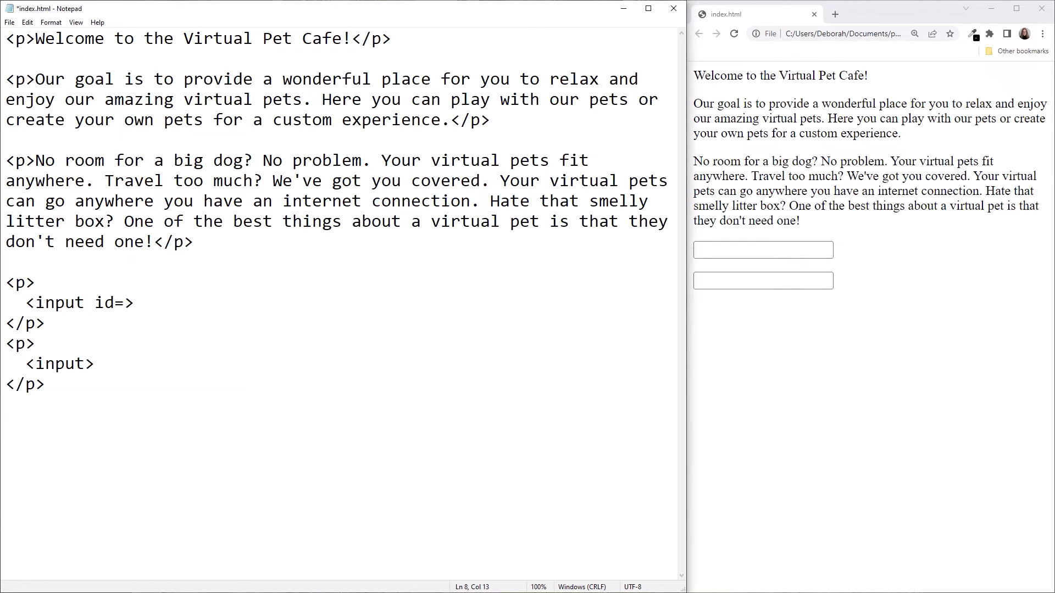
{"action": "type", "text": "\""}
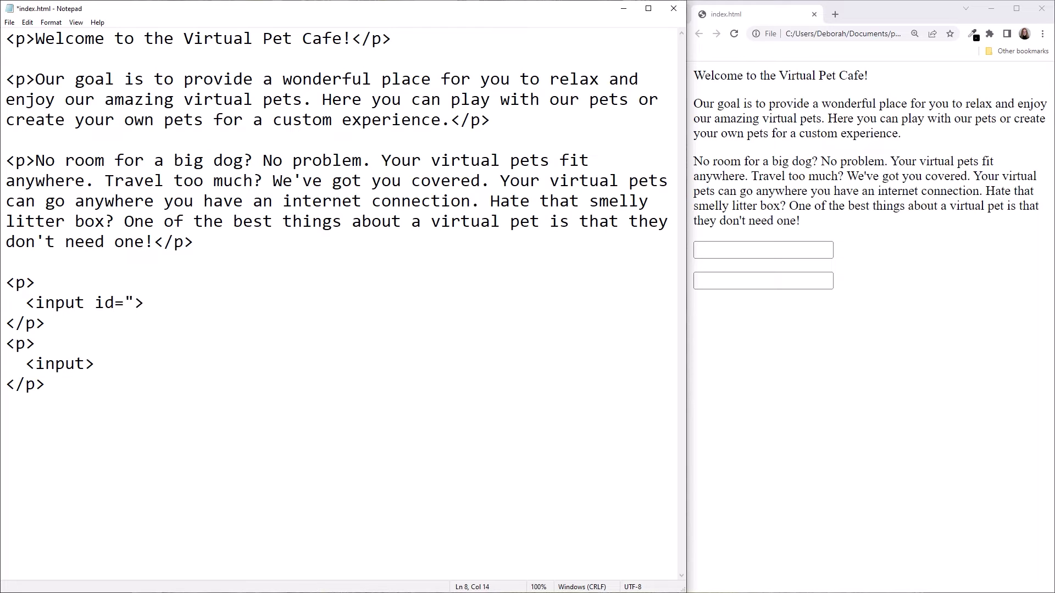
{"action": "type", "text": "\""}
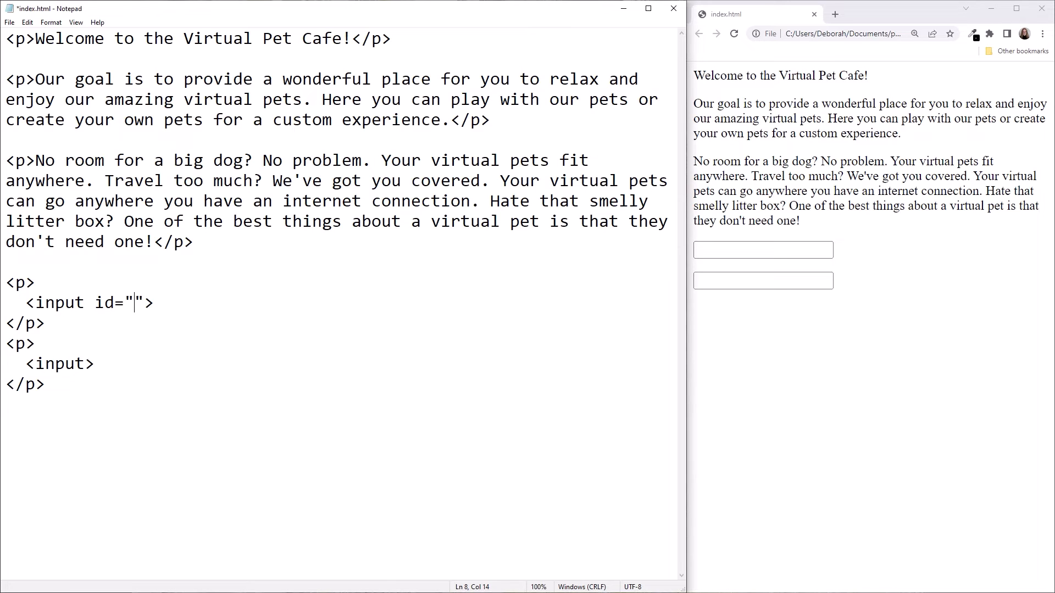
{"action": "type", "text": "user-"}
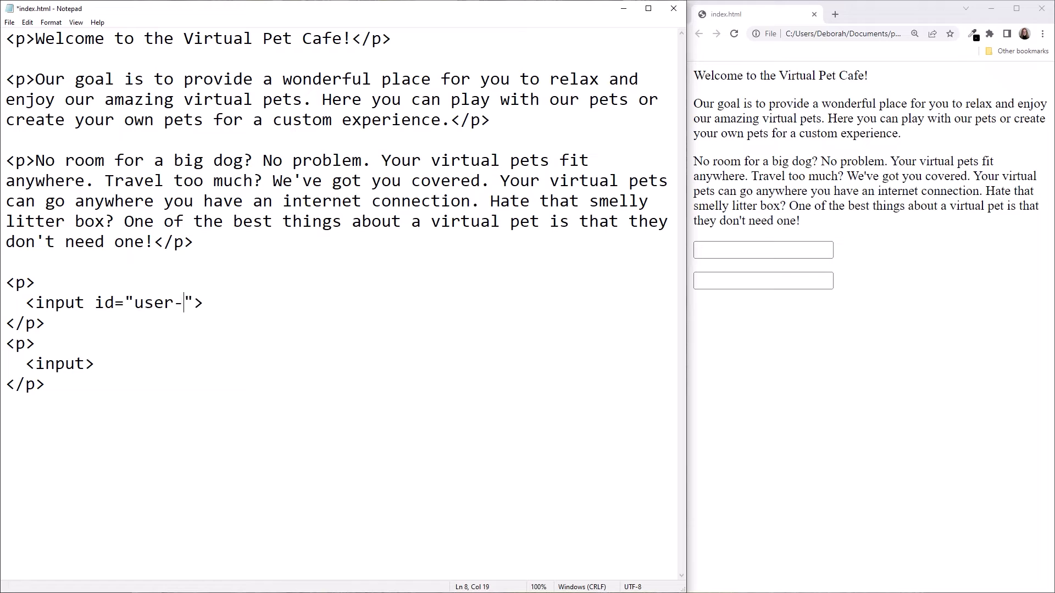
{"action": "type", "text": "name"}
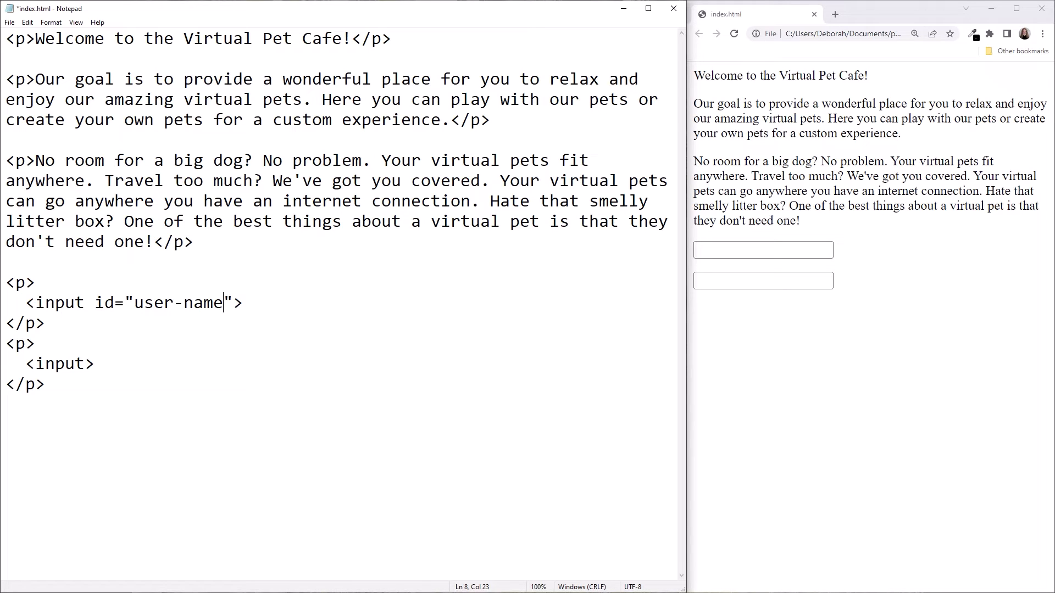
{"action": "type", "text": "\" \""}
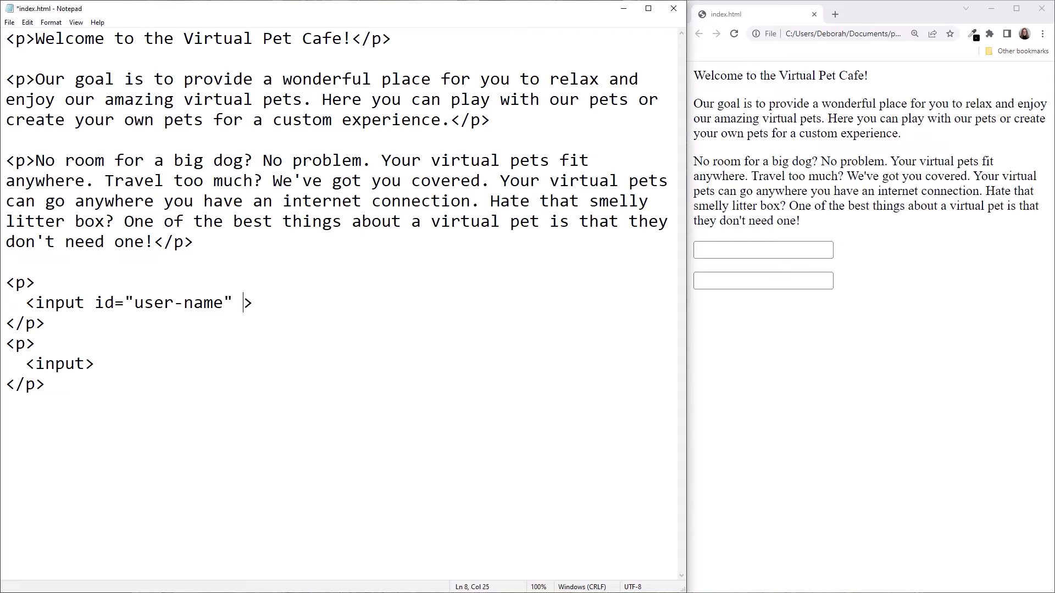
{"action": "type", "text": "required"}
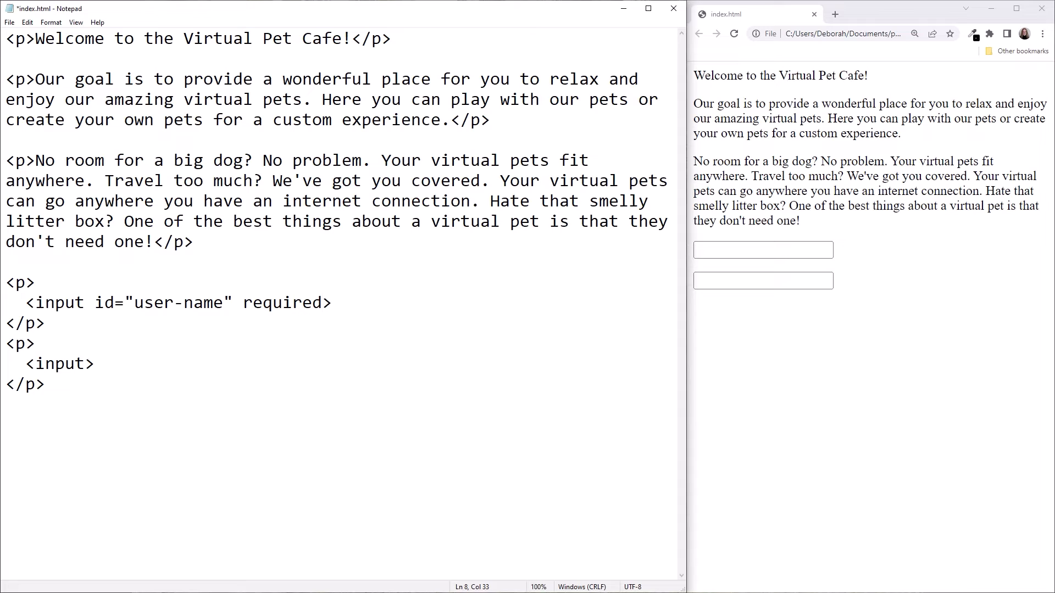
Step: Add maxlength="12" to the first input after required
{"action": "left_click", "coordinate": [323, 303]}
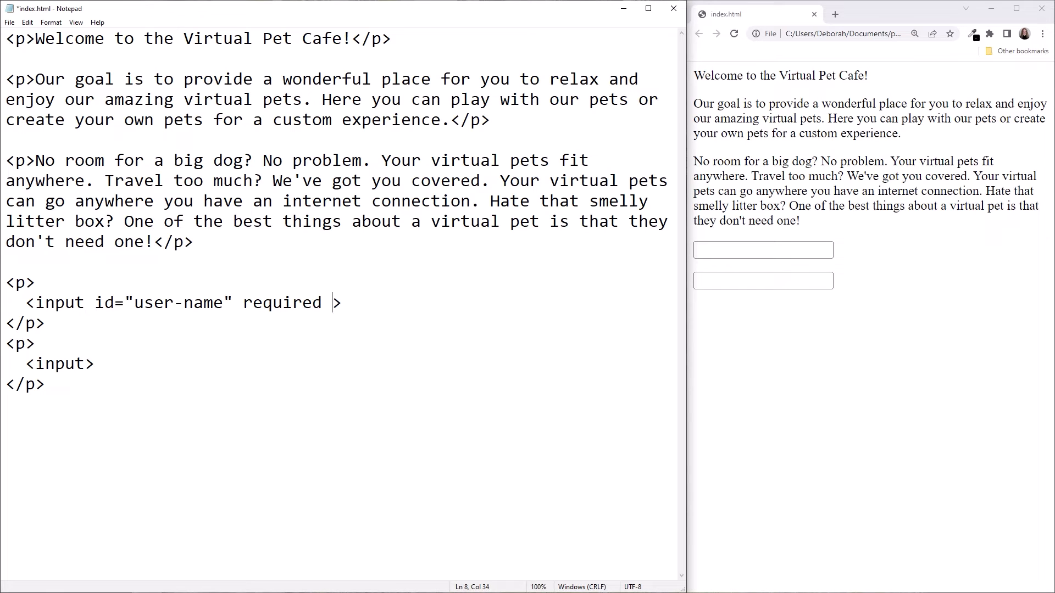
{"action": "type", "text": "maxlen"}
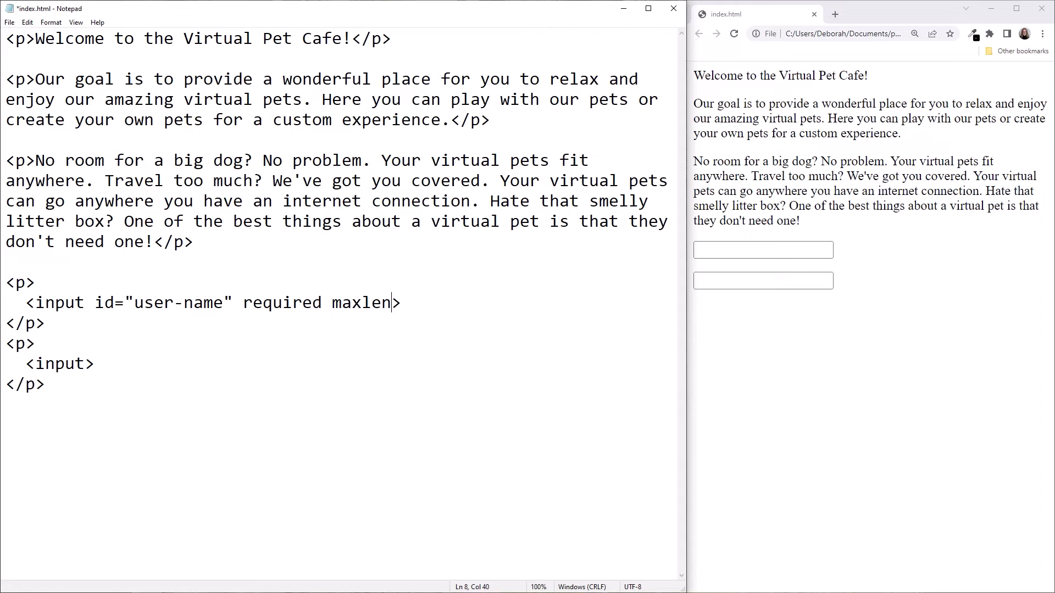
{"action": "type", "text": "gth="}
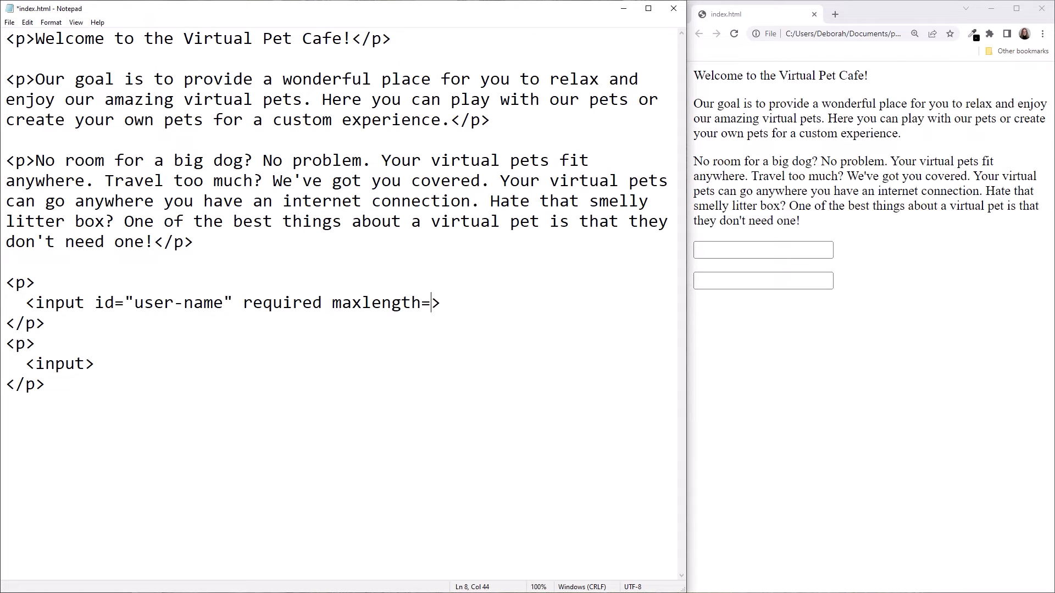
{"action": "type", "text": "\""}
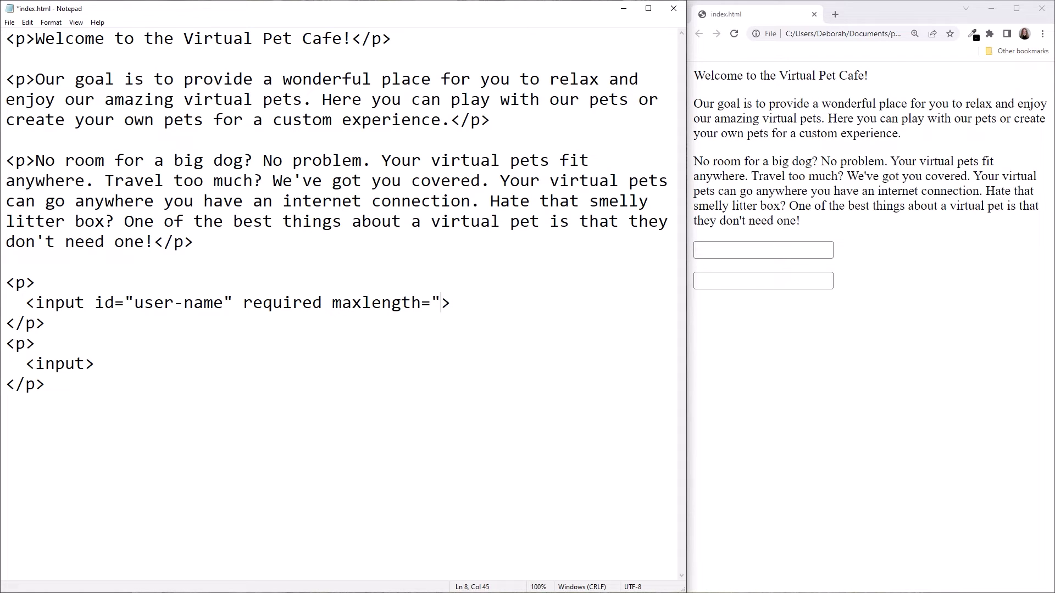
{"action": "type", "text": "12"}
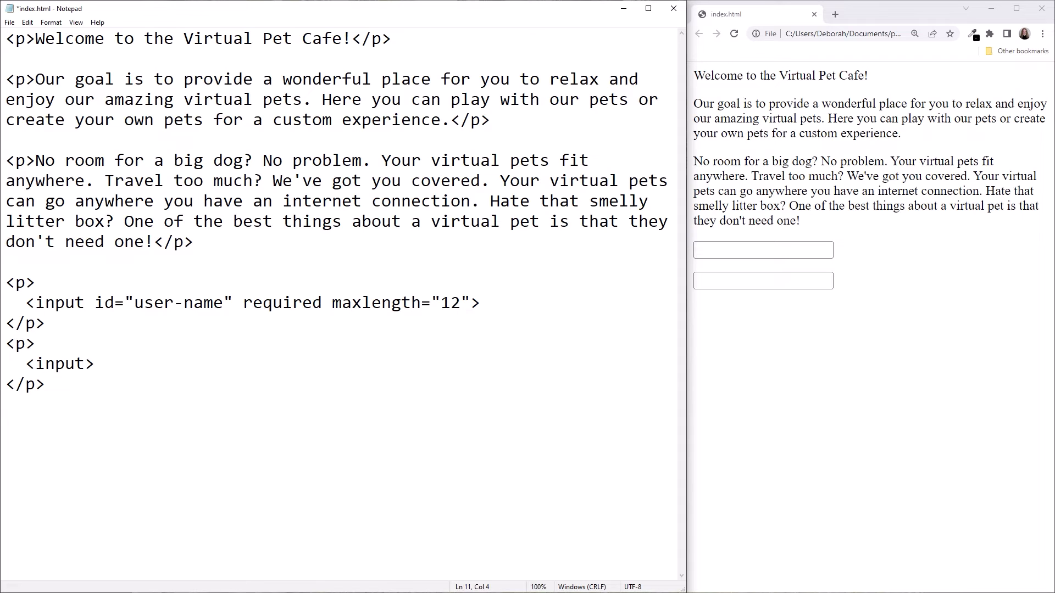
Step: Give the second input the id "favorite-pet-type" to match its label
{"action": "type", "text": "id"}
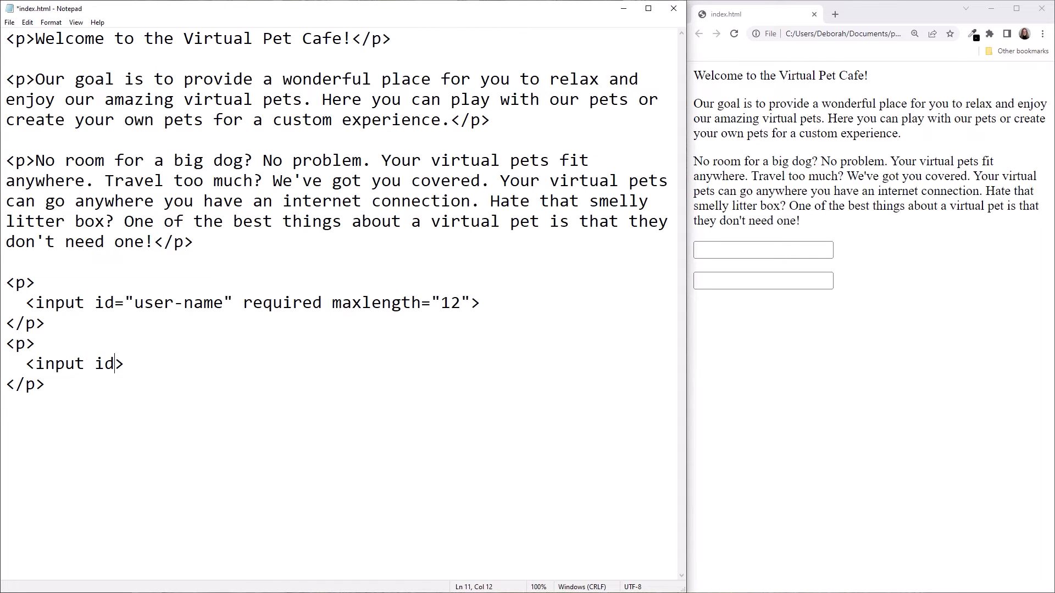
{"action": "type", "text": "="}
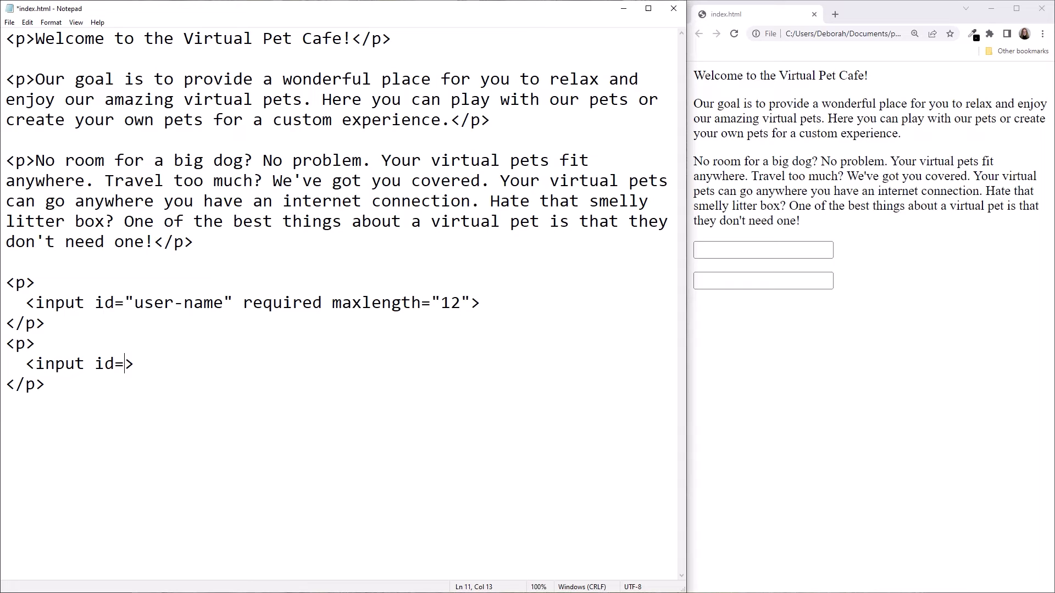
{"action": "type", "text": "\""}
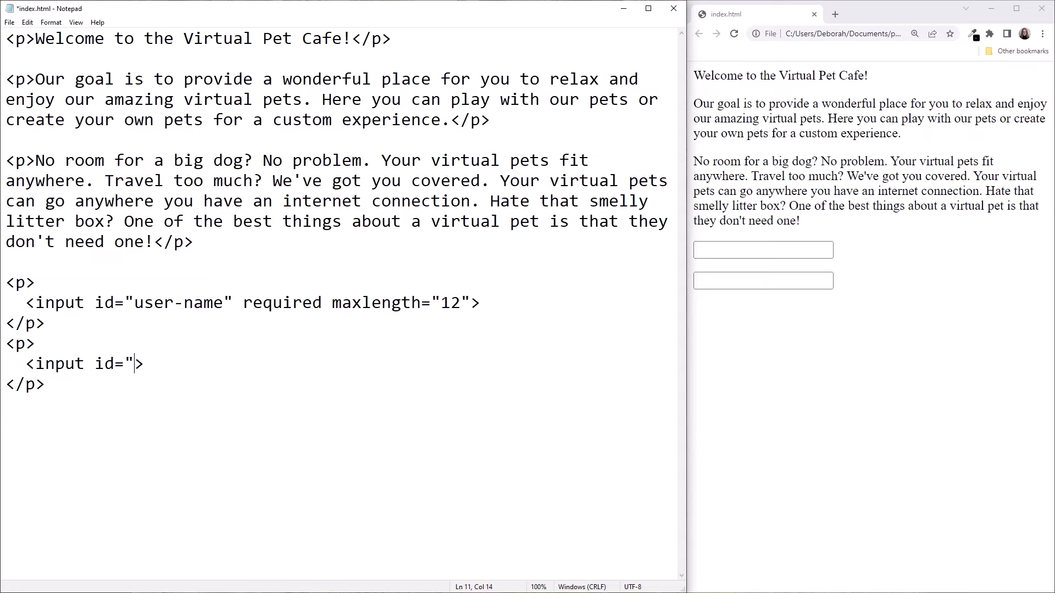
{"action": "type", "text": "\""}
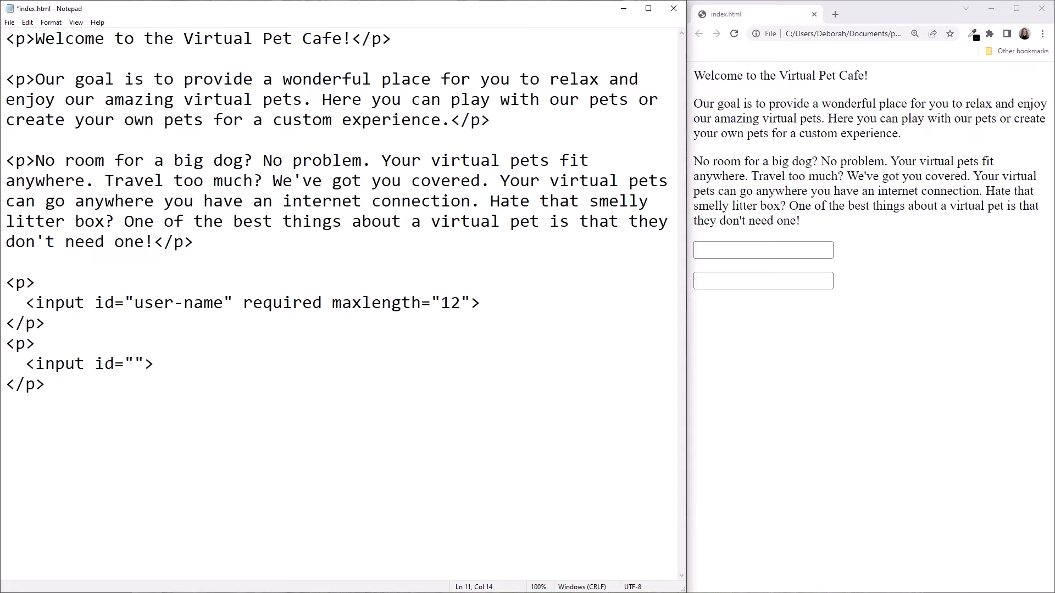
{"action": "type", "text": "favorite-"}
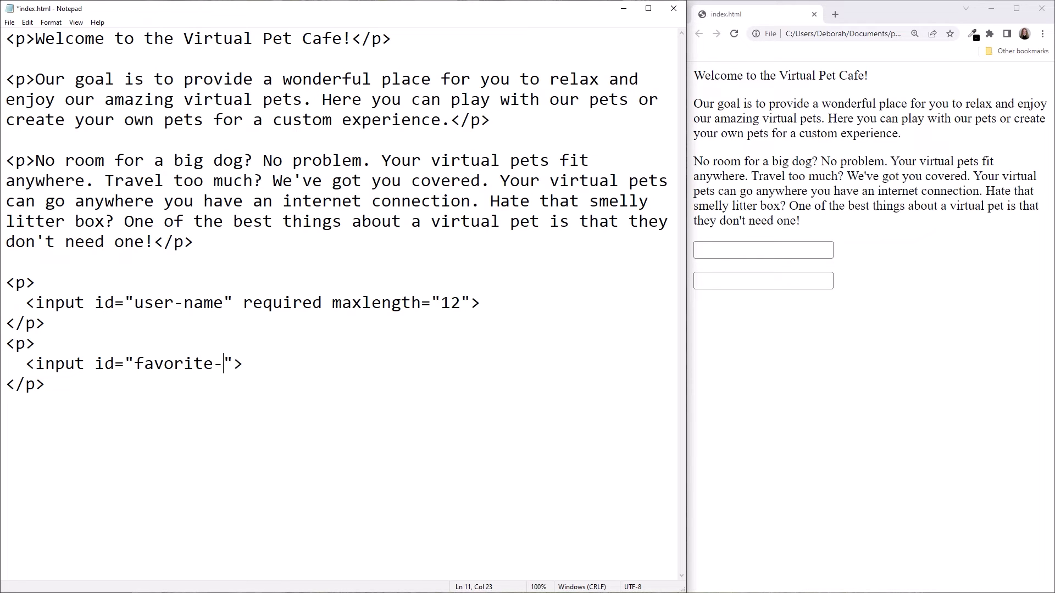
{"action": "type", "text": "pet-type"}
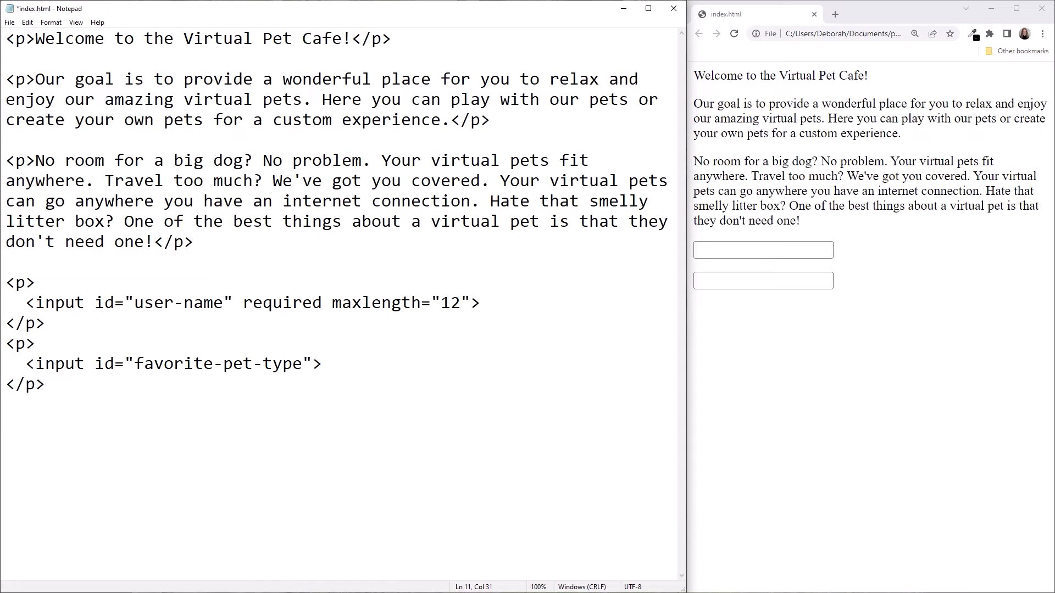
{"action": "left_click", "coordinate": [303, 363]}
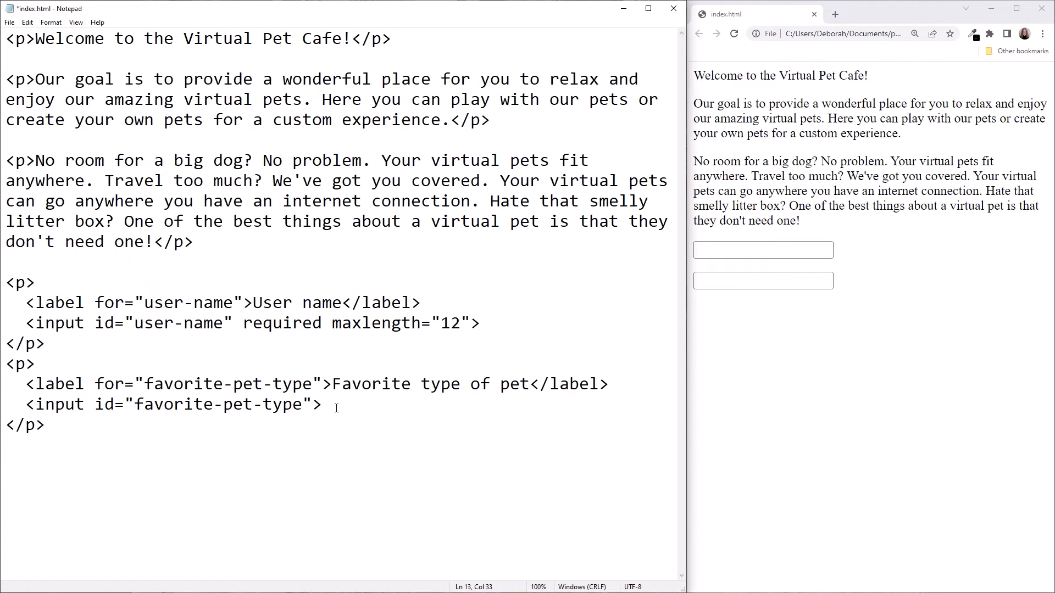
{"action": "left_click", "coordinate": [734, 34]}
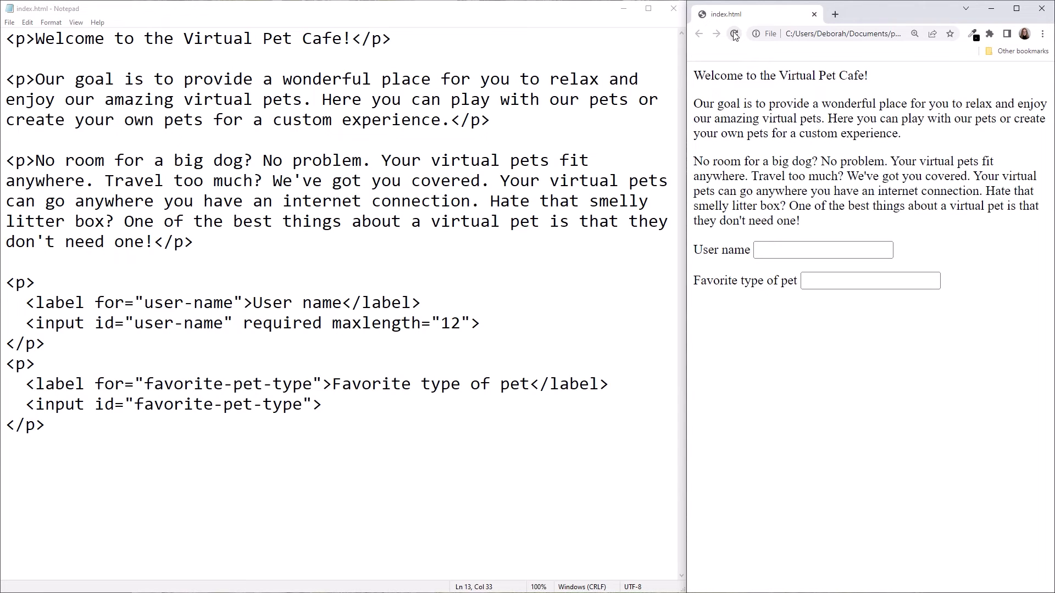
{"action": "left_click", "coordinate": [822, 250]}
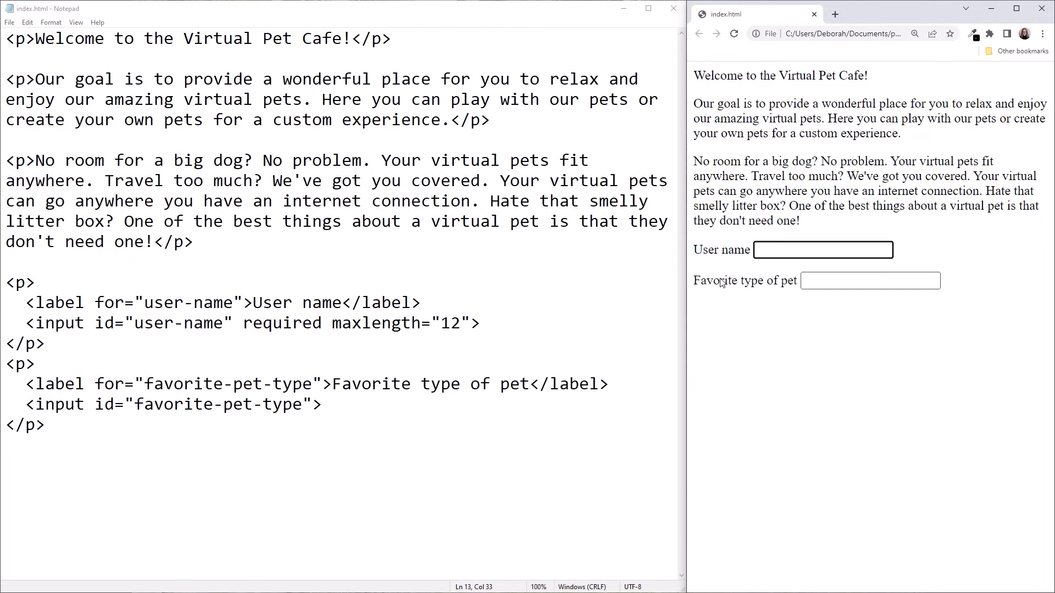
{"action": "left_click", "coordinate": [868, 280]}
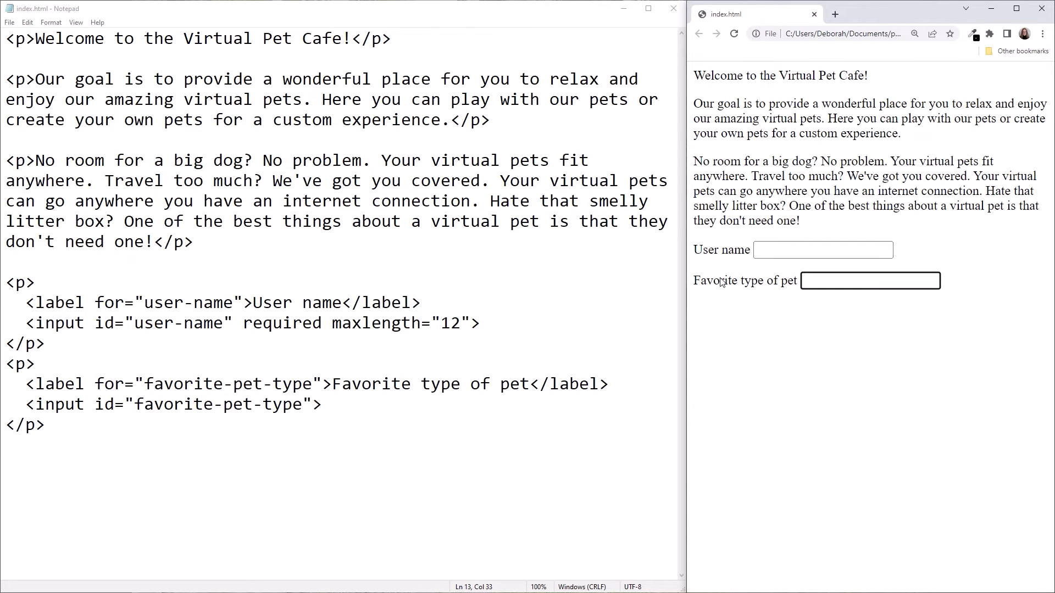
{"action": "type", "text": "1"}
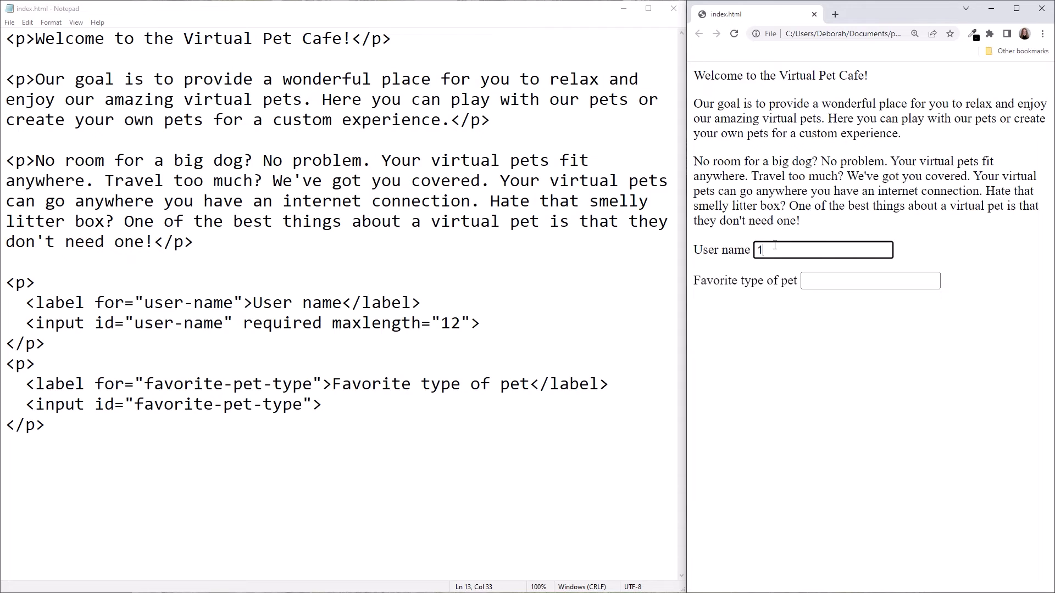
{"action": "type", "text": "23456789"}
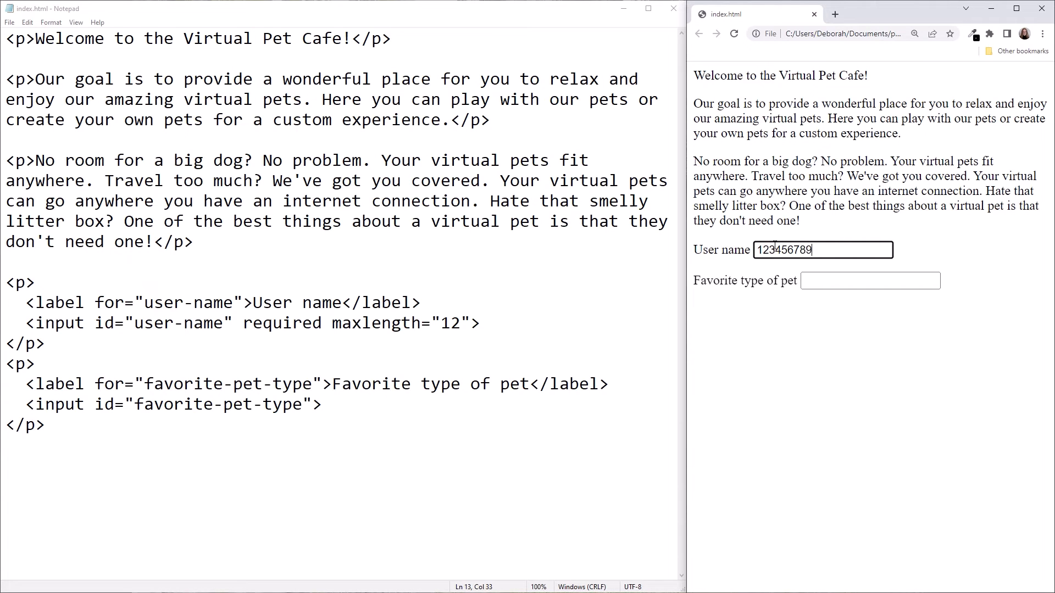
{"action": "type", "text": "012"}
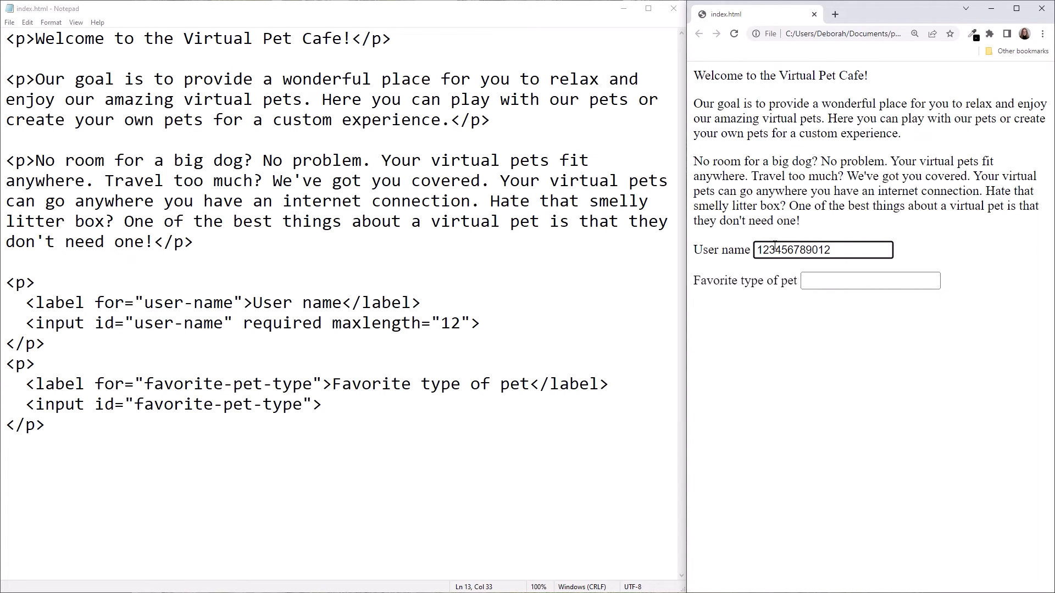
{"action": "key", "text": "Backspace"}
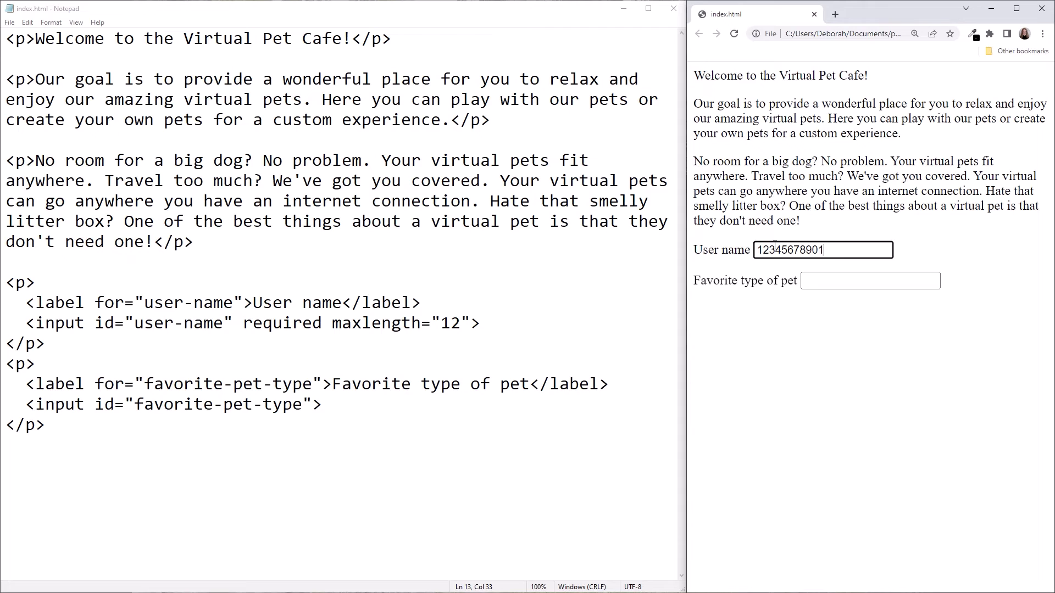
Step: Reload again, focus the favorite pet field via its label, and open a new tab
{"action": "left_click", "coordinate": [822, 249]}
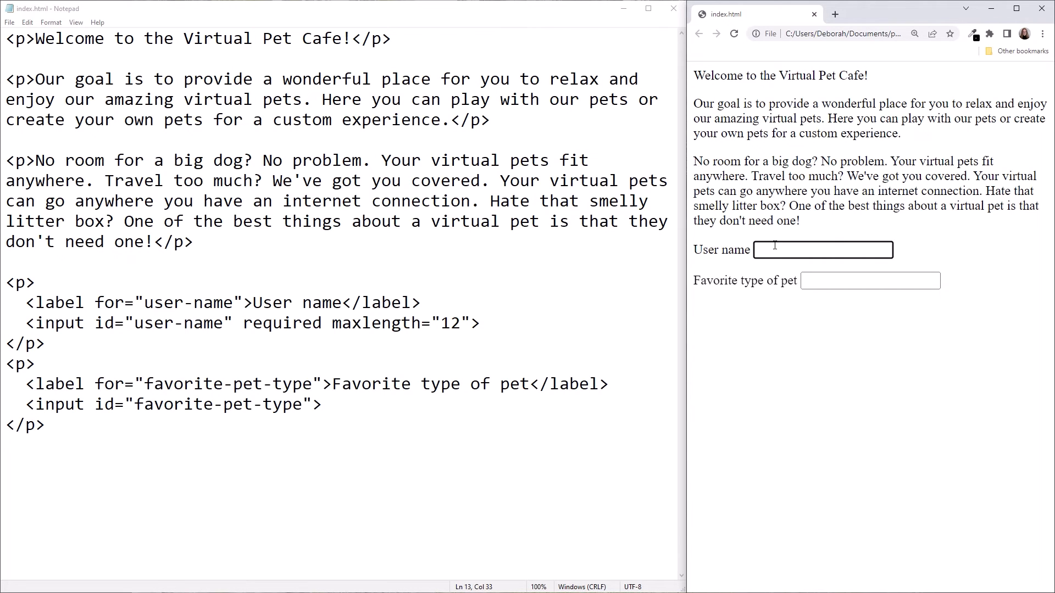
{"action": "left_click", "coordinate": [870, 280]}
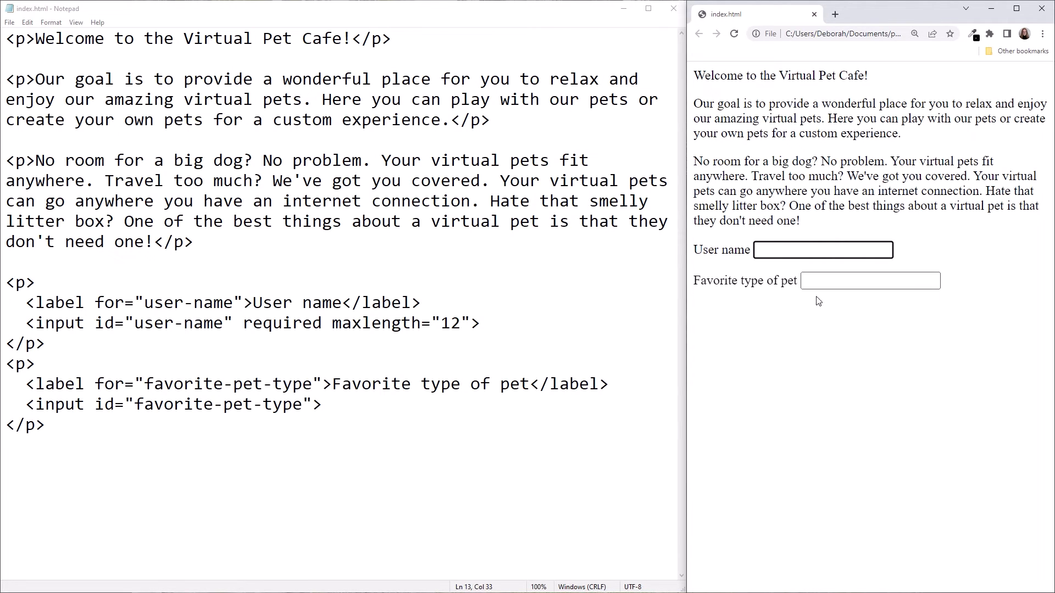
{"action": "left_click", "coordinate": [869, 280]}
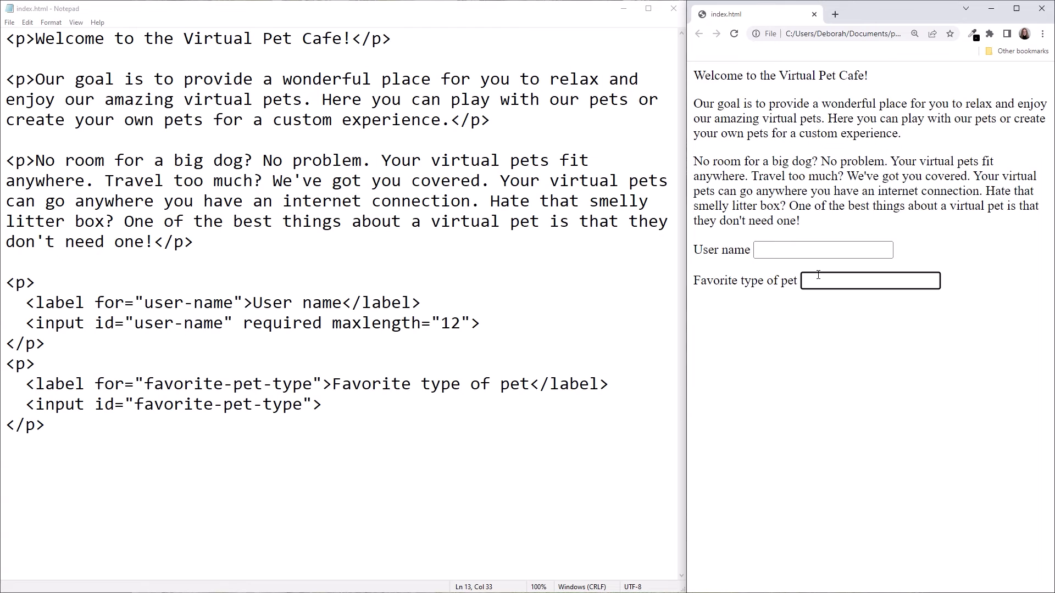
{"action": "left_click", "coordinate": [870, 281]}
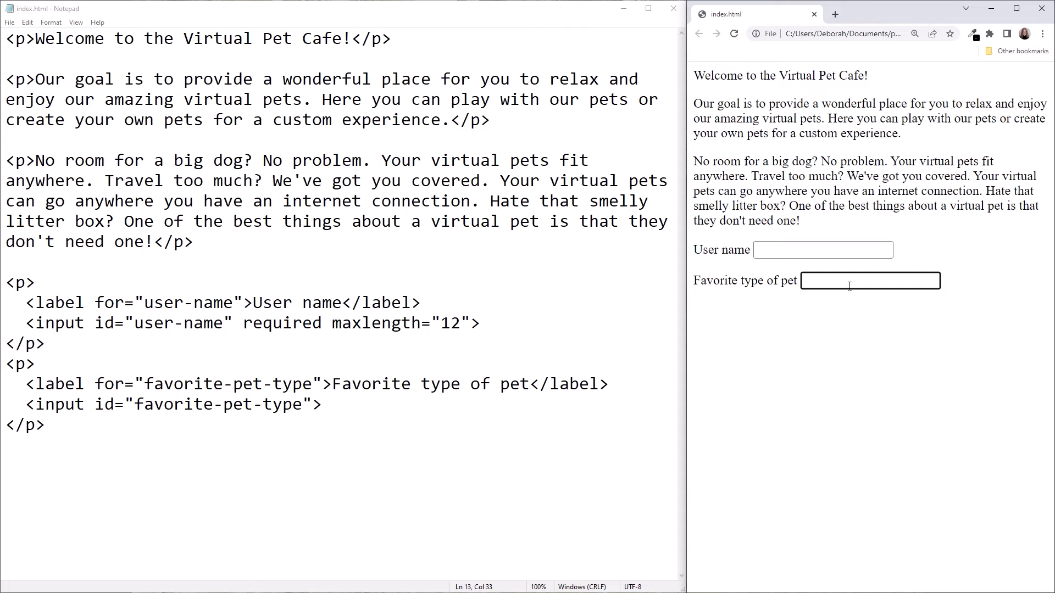
{"action": "left_click", "coordinate": [841, 281]}
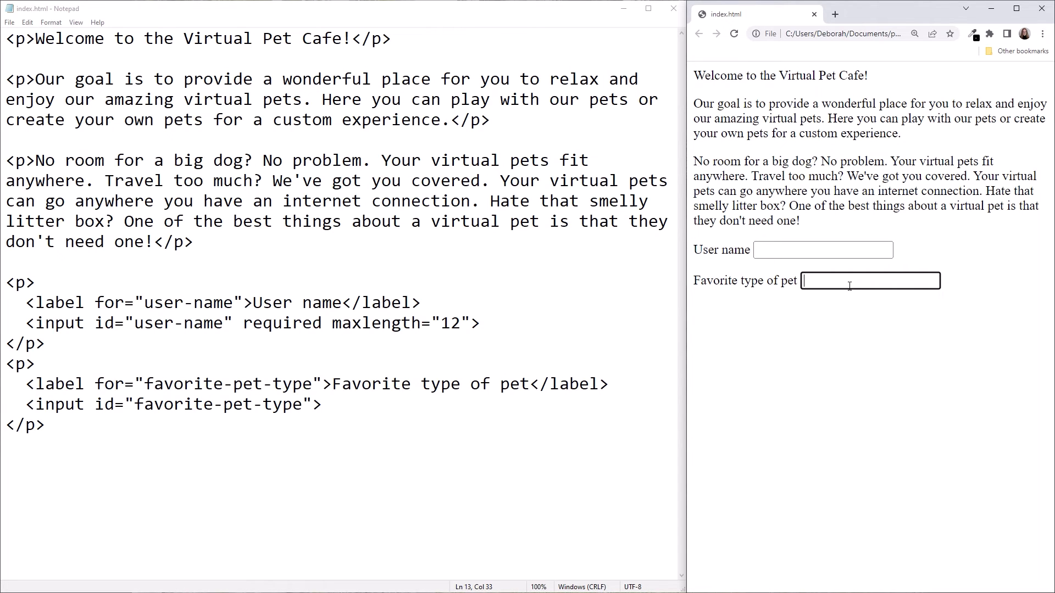
{"action": "left_click", "coordinate": [834, 13]}
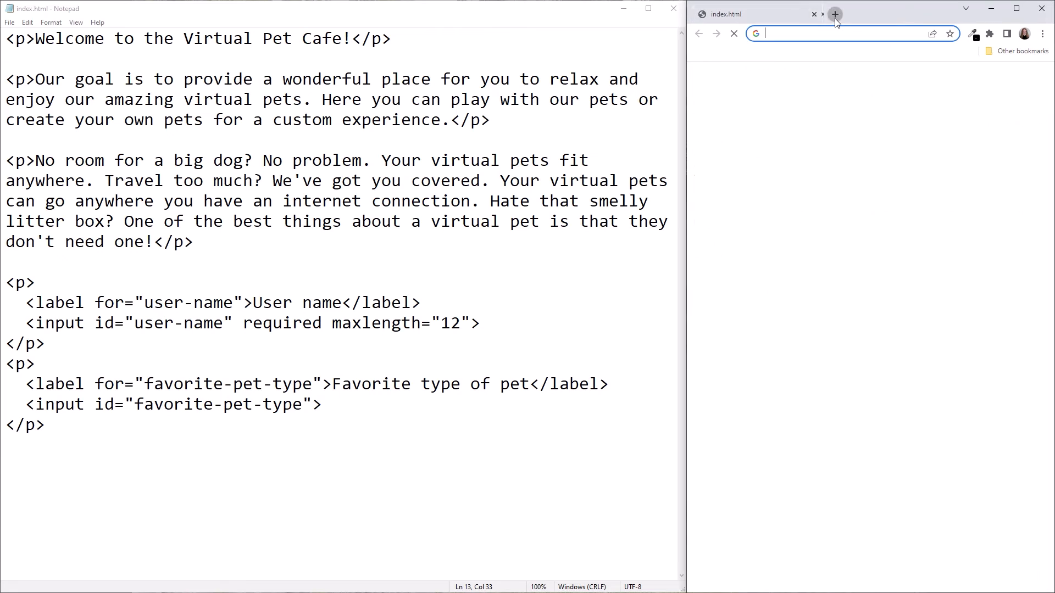
Step: Search Google for "MDN label" and open MDN's Input Label element page
{"action": "left_click", "coordinate": [835, 14]}
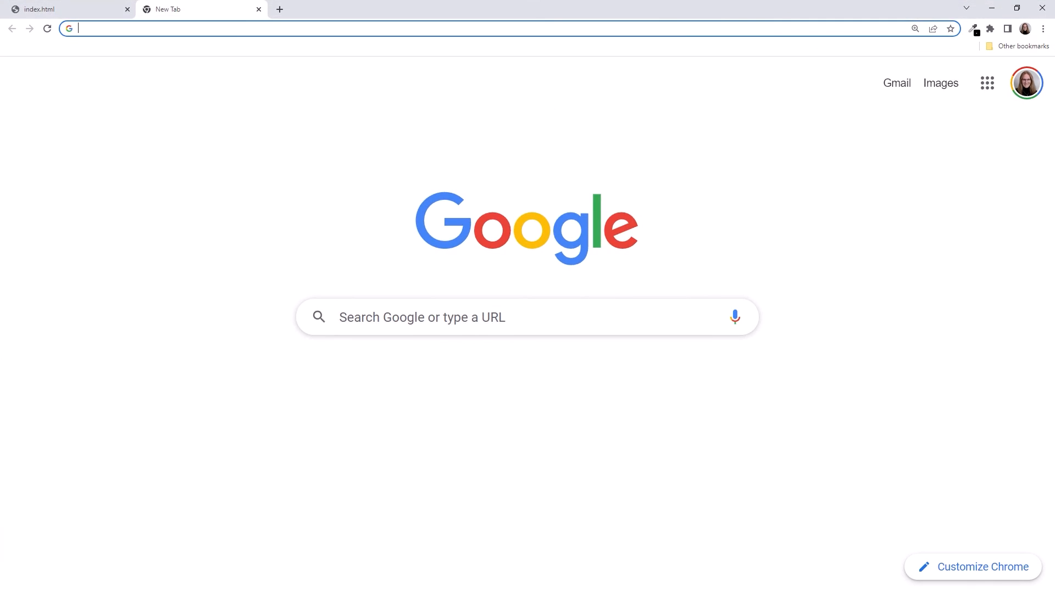
{"action": "type", "text": "MDn"}
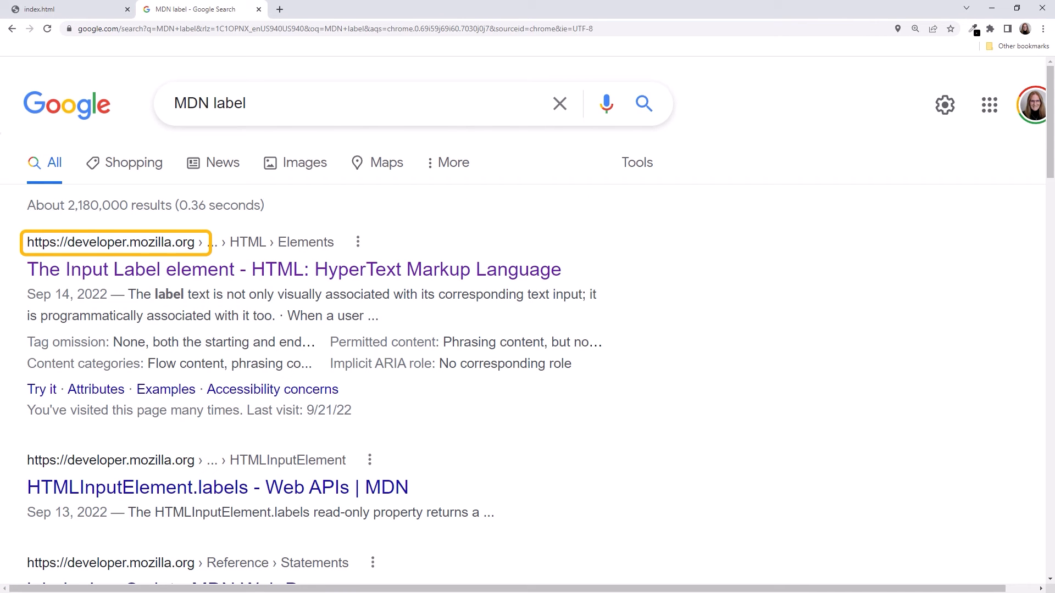
{"action": "left_click", "coordinate": [293, 270]}
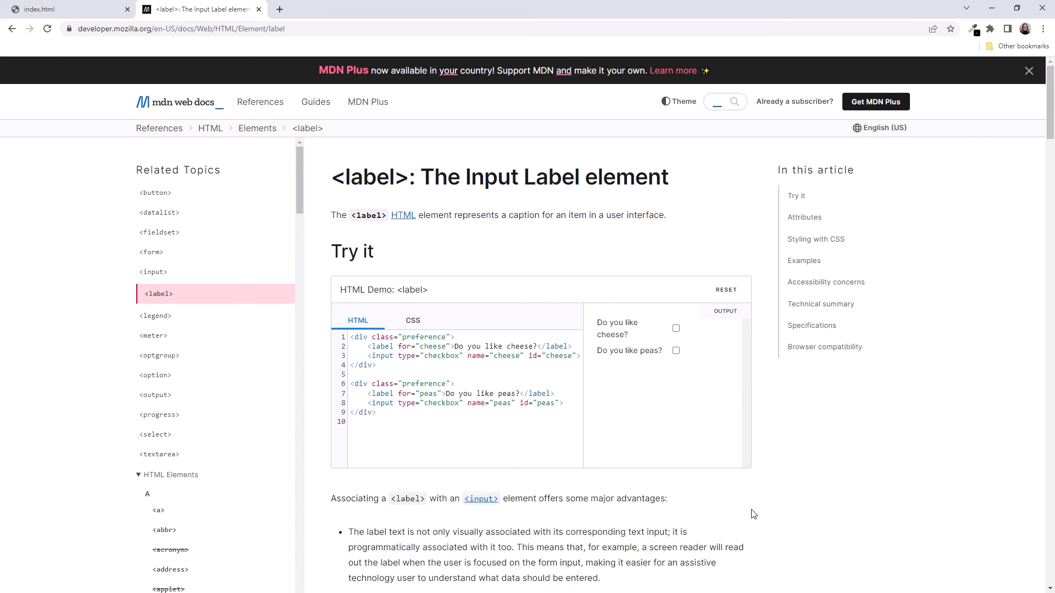
Step: Scroll MDN's label page down past the for attribute to the Examples section
{"action": "scroll", "scroll_direction": "down", "scroll_amount": 3}
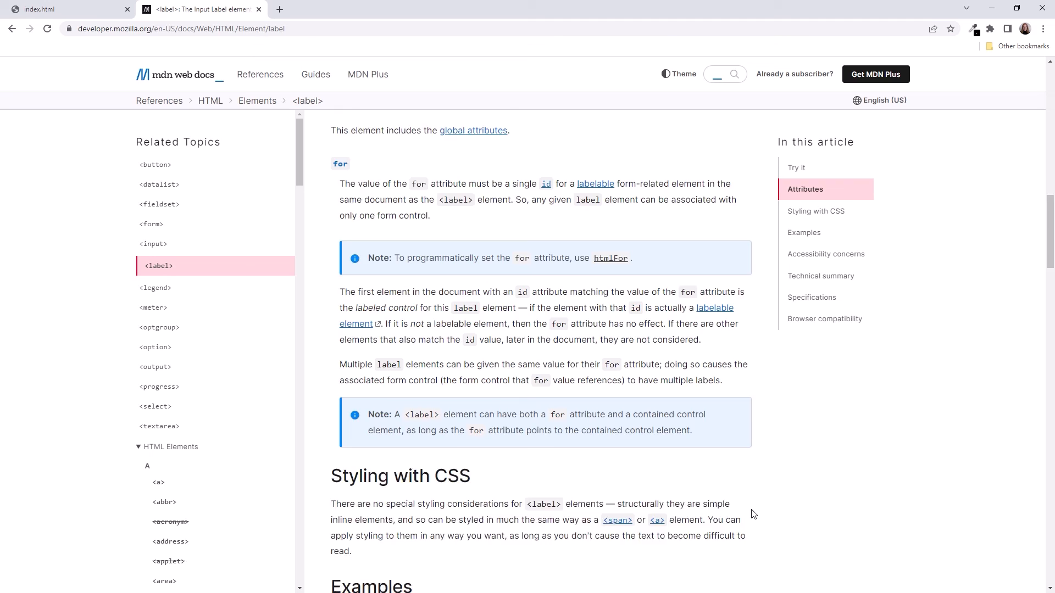
{"action": "scroll", "scroll_direction": "down", "scroll_amount": 3}
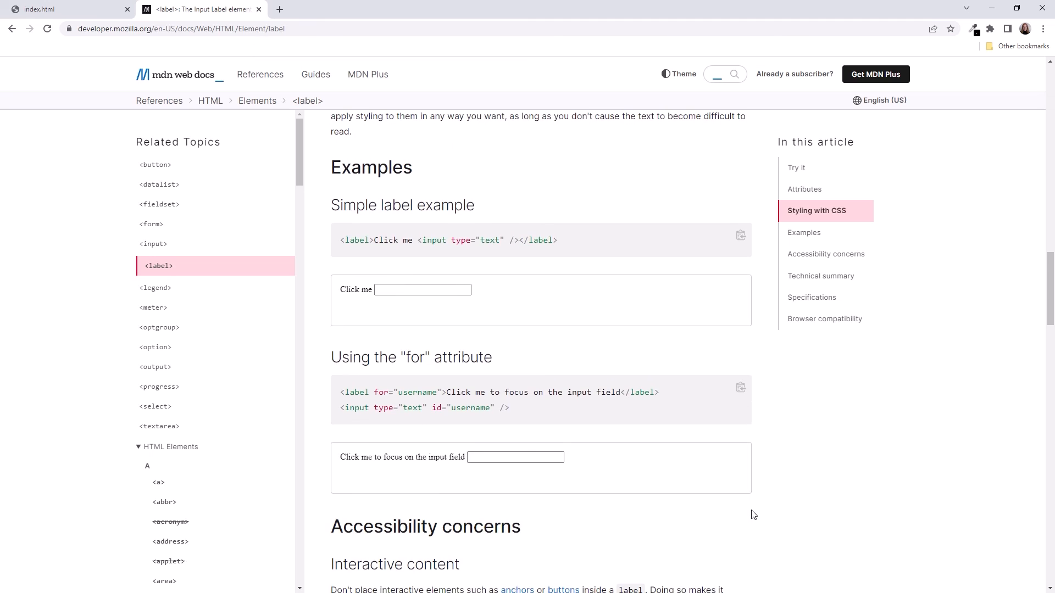